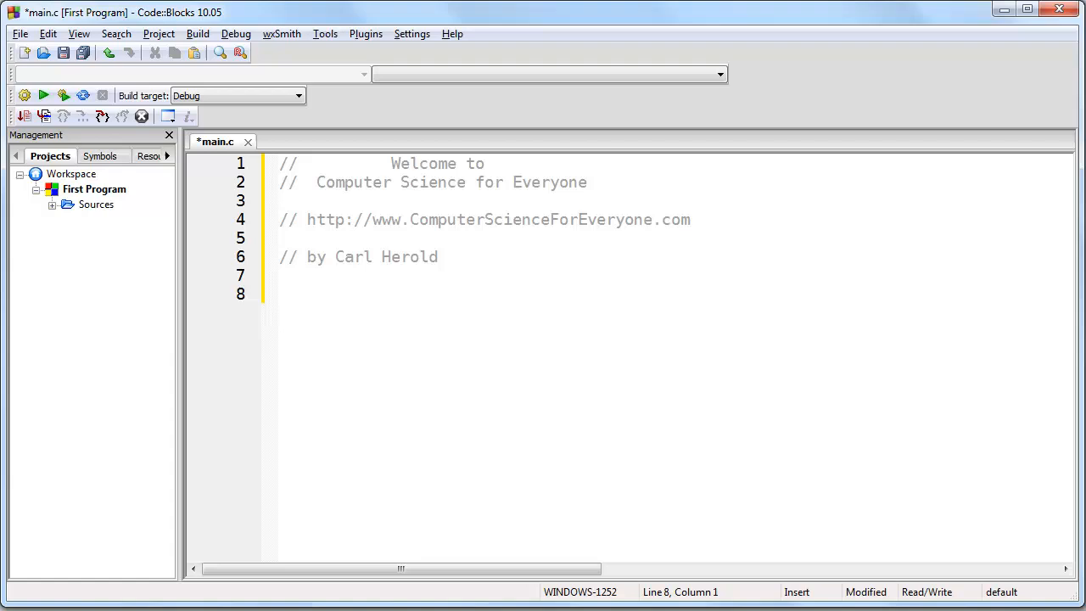
left_click(280, 294)
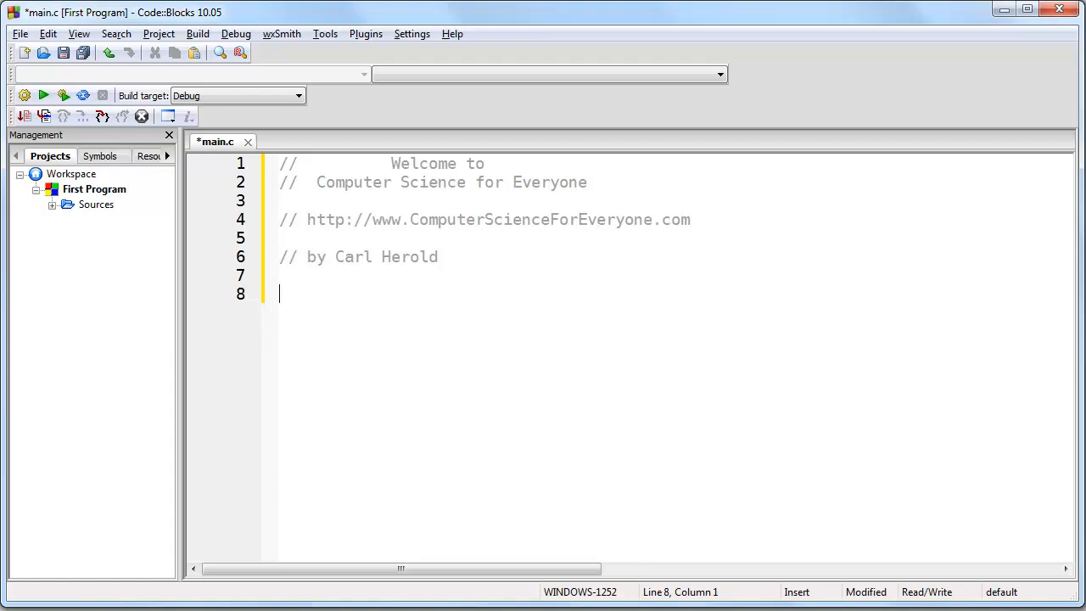